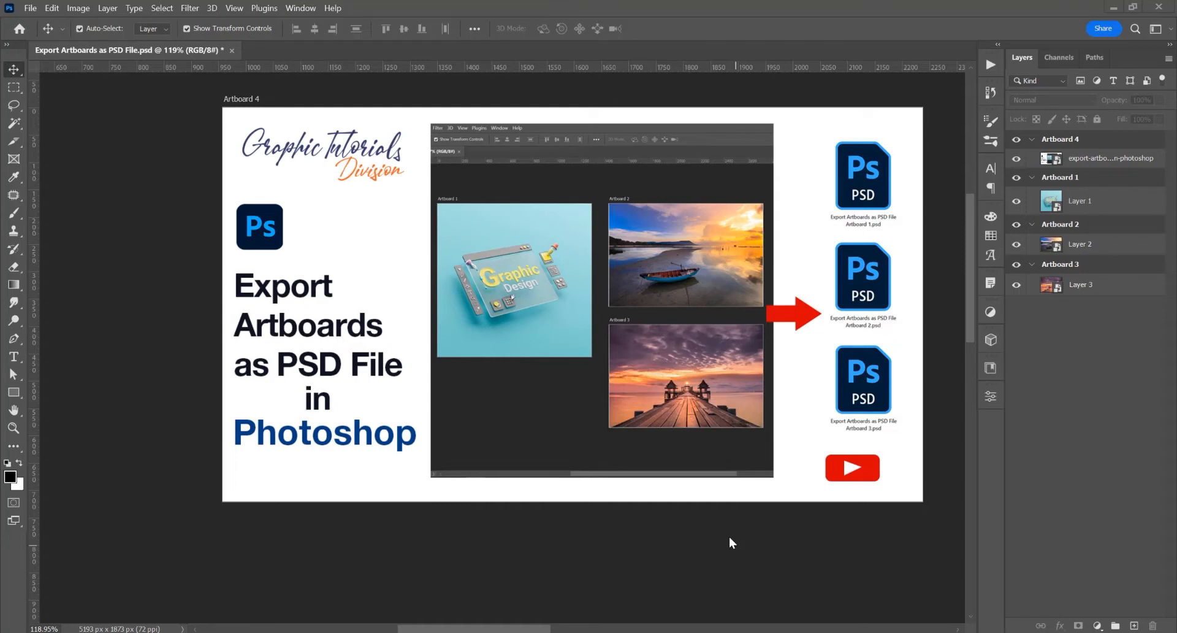
Scroll the canvas so Artboards 1, 2 and 3 come into view.
scroll(down, 3)
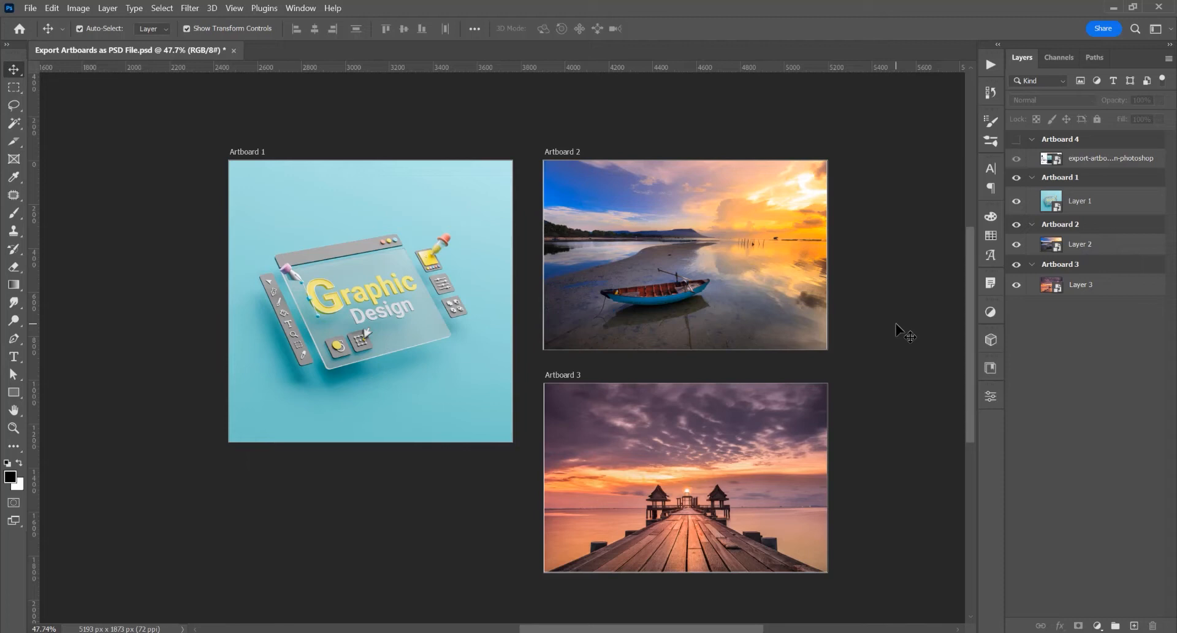
mouse_move(915, 305)
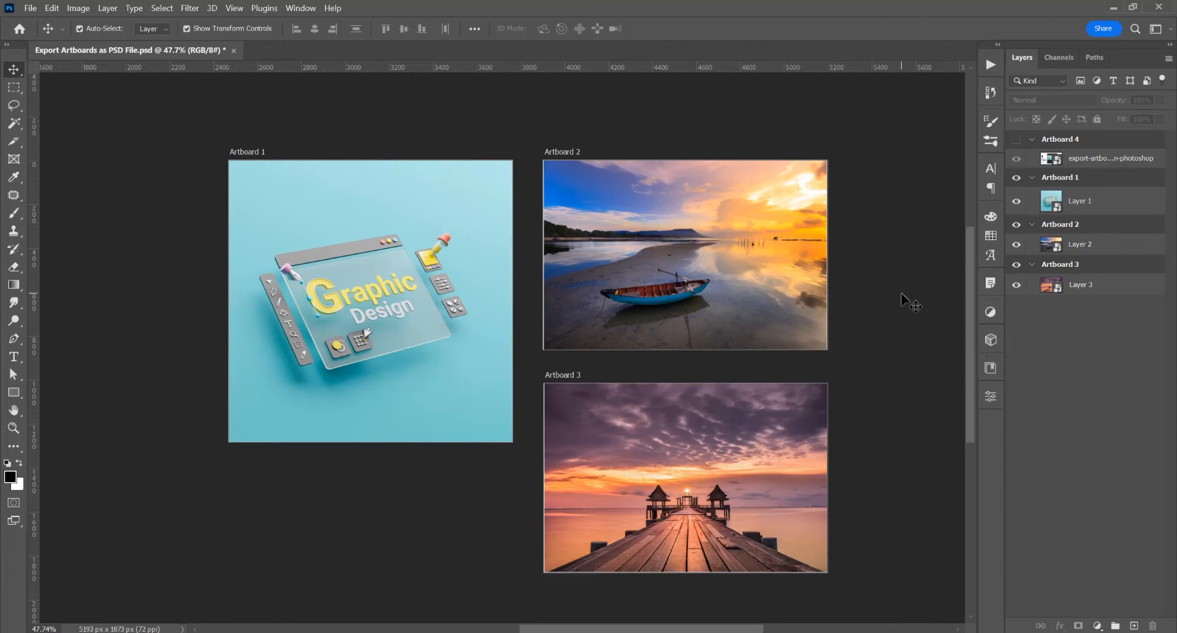
mouse_move(298, 147)
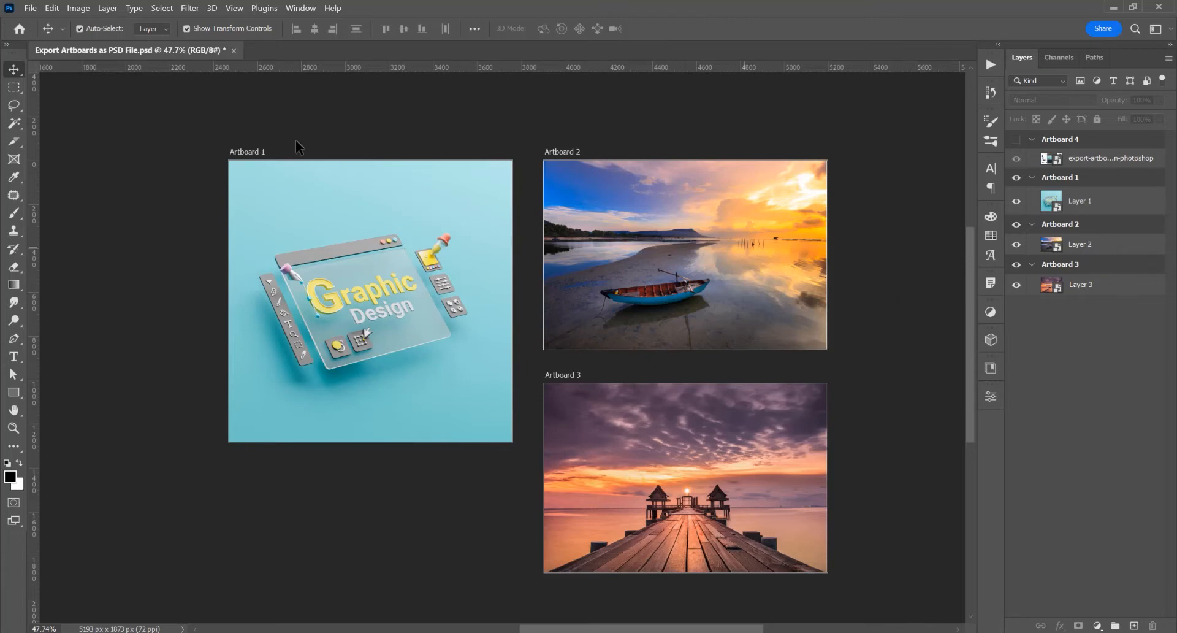
Start File > Export > Artboards to Files with PSD file type and the default name prefix kept.
click(30, 9)
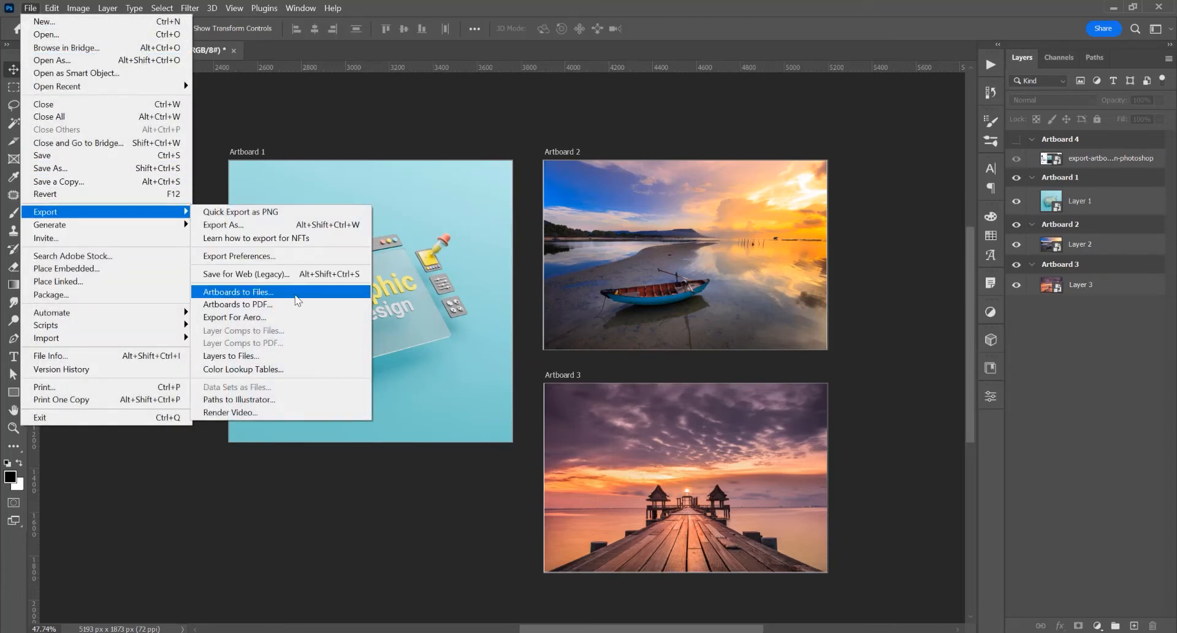
click(239, 293)
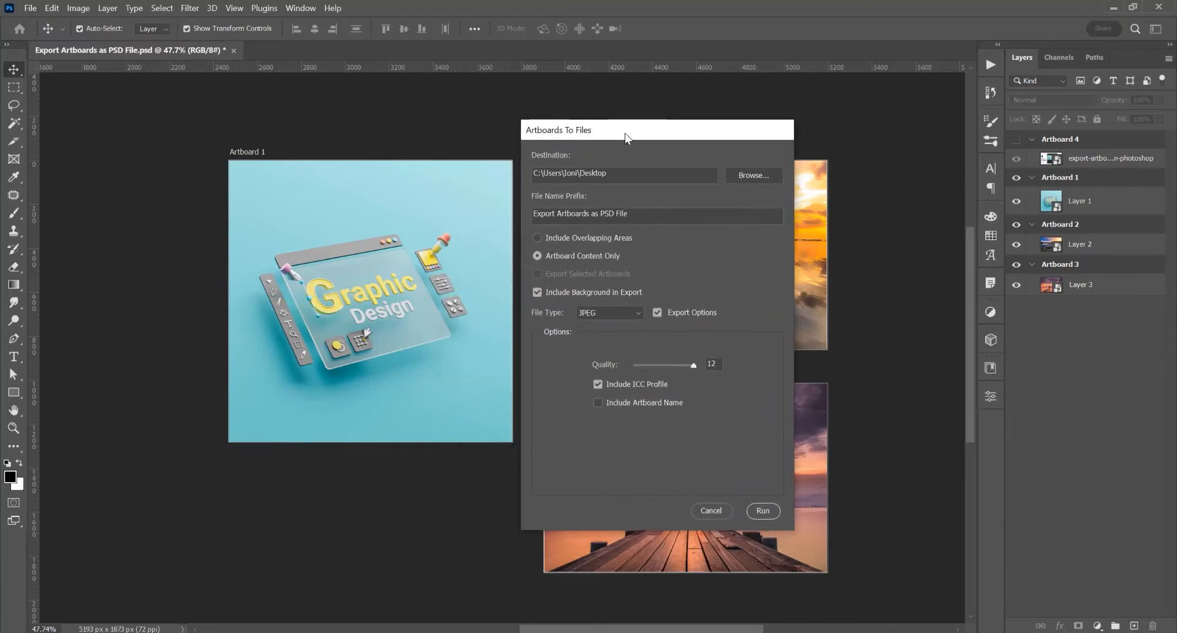
click(608, 313)
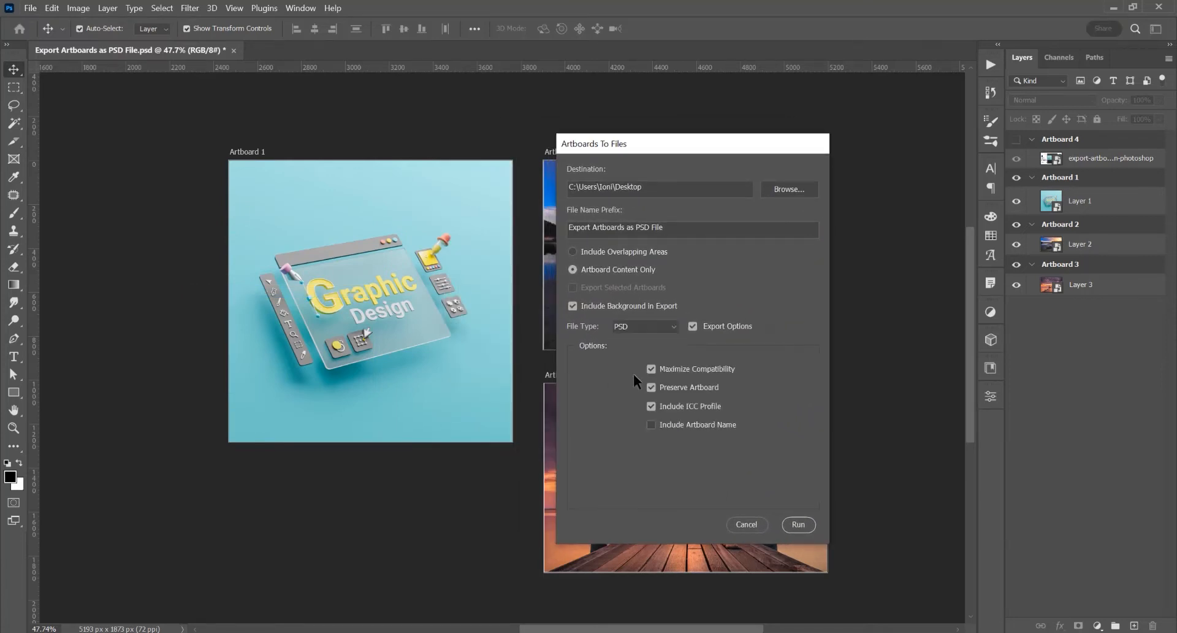
click(690, 227)
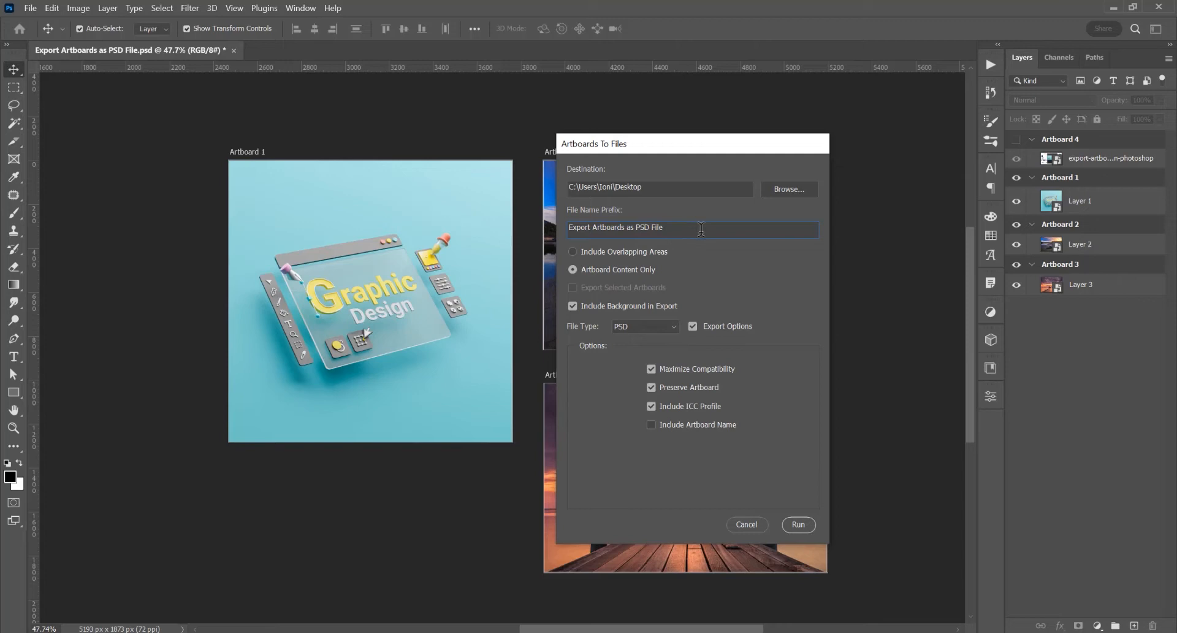
mouse_move(773, 264)
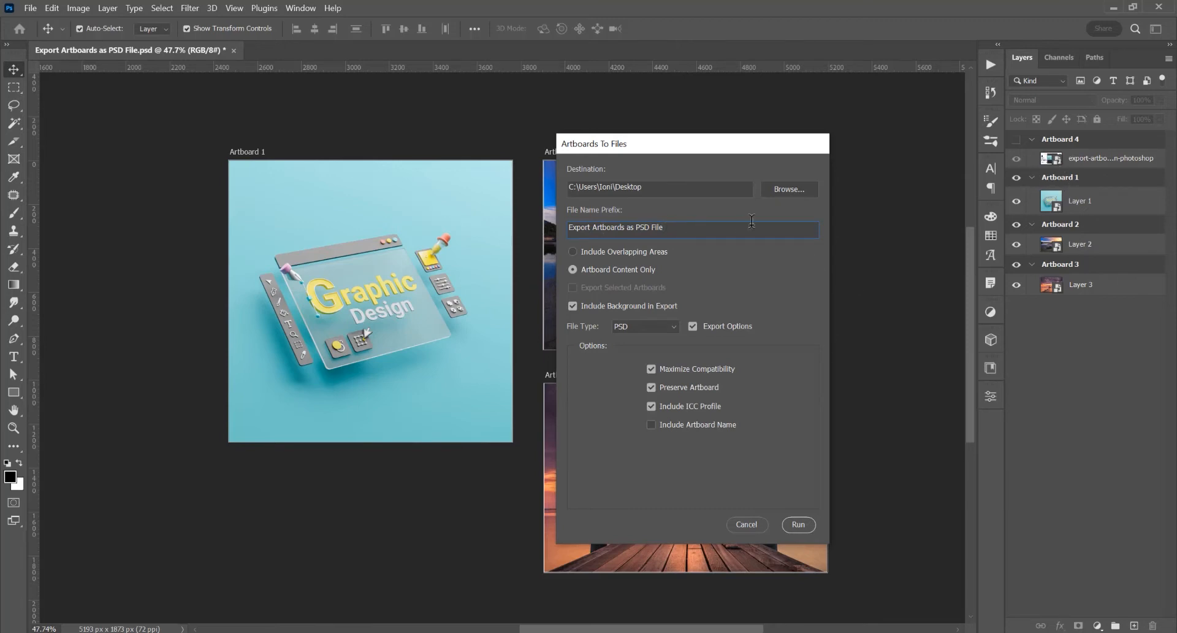
click(787, 189)
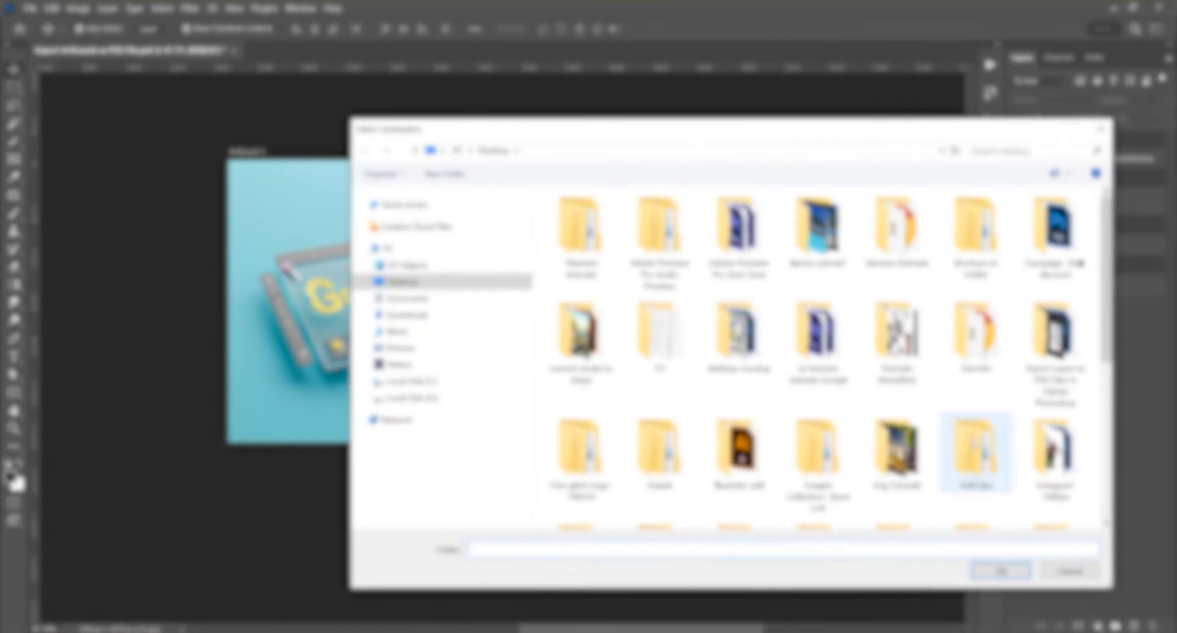
Choose the Desktop's Tutorial folder as the export destination and confirm.
double_click(977, 450)
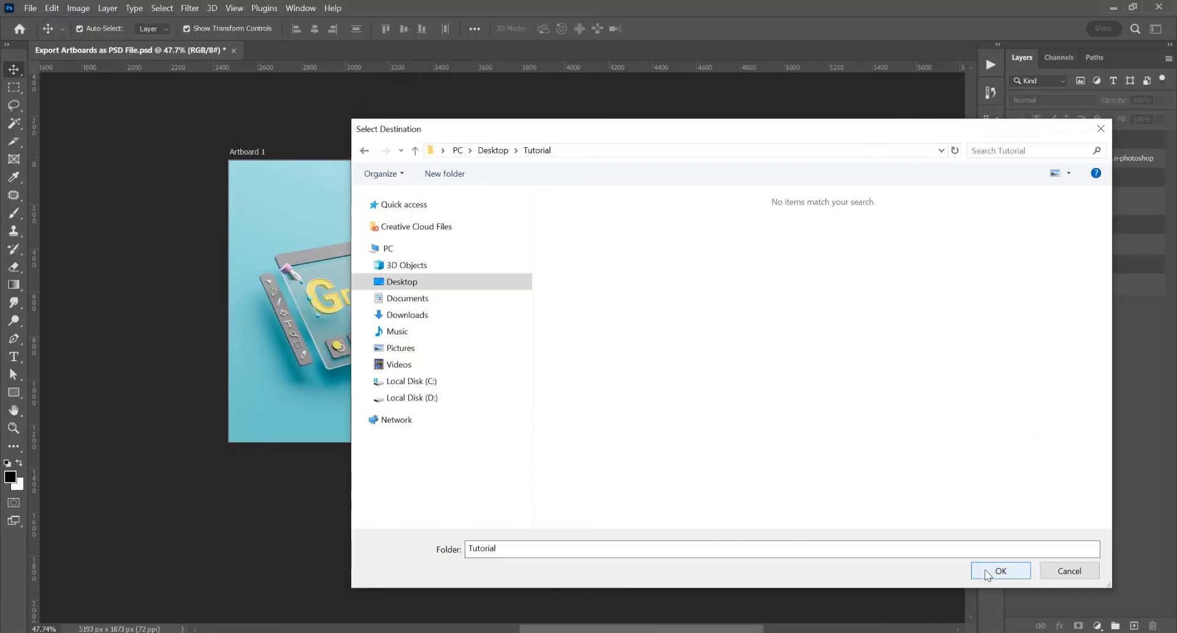
click(1000, 571)
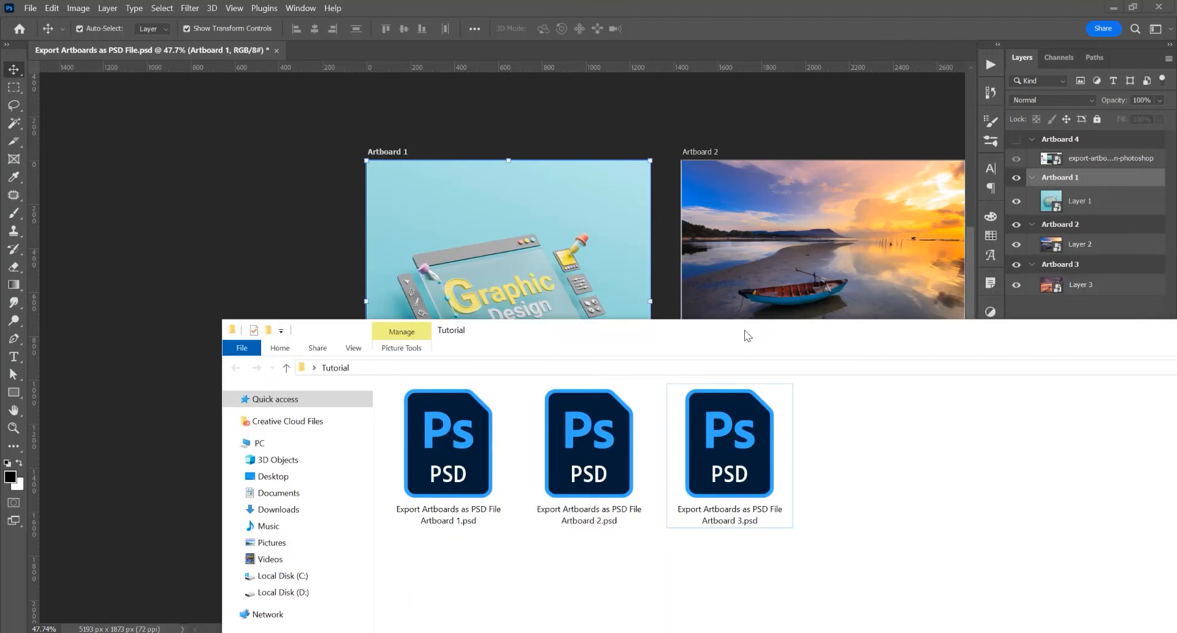
Open 'Export Artboards as PSD File Artboard 1.psd' from the Tutorial folder in Photoshop.
click(448, 443)
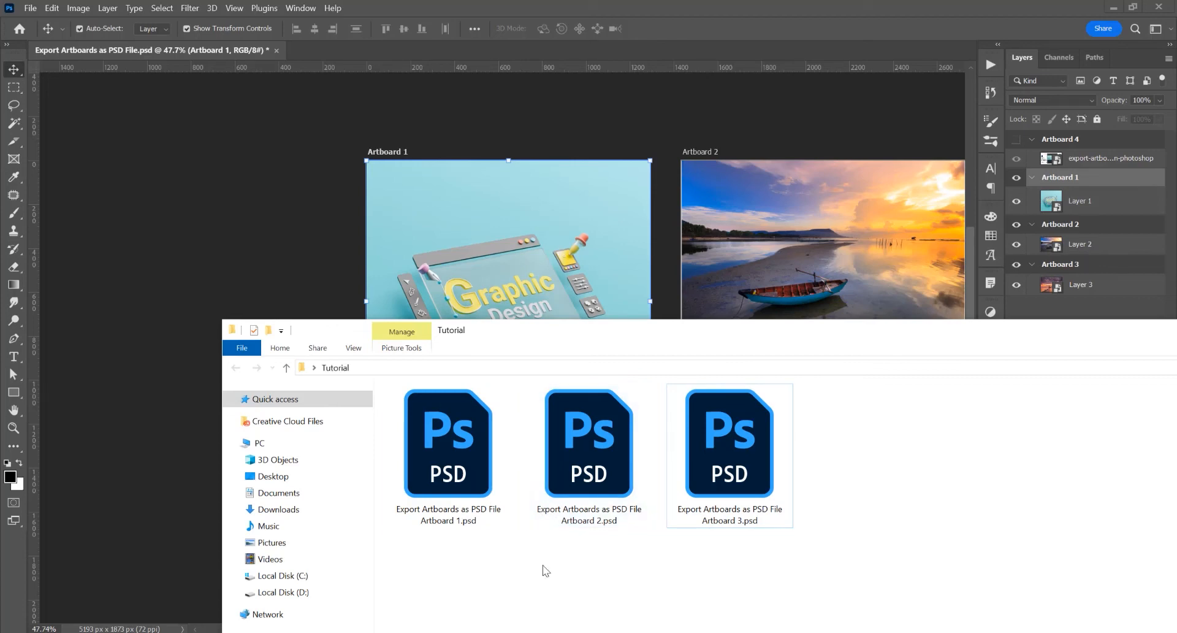
double_click(449, 443)
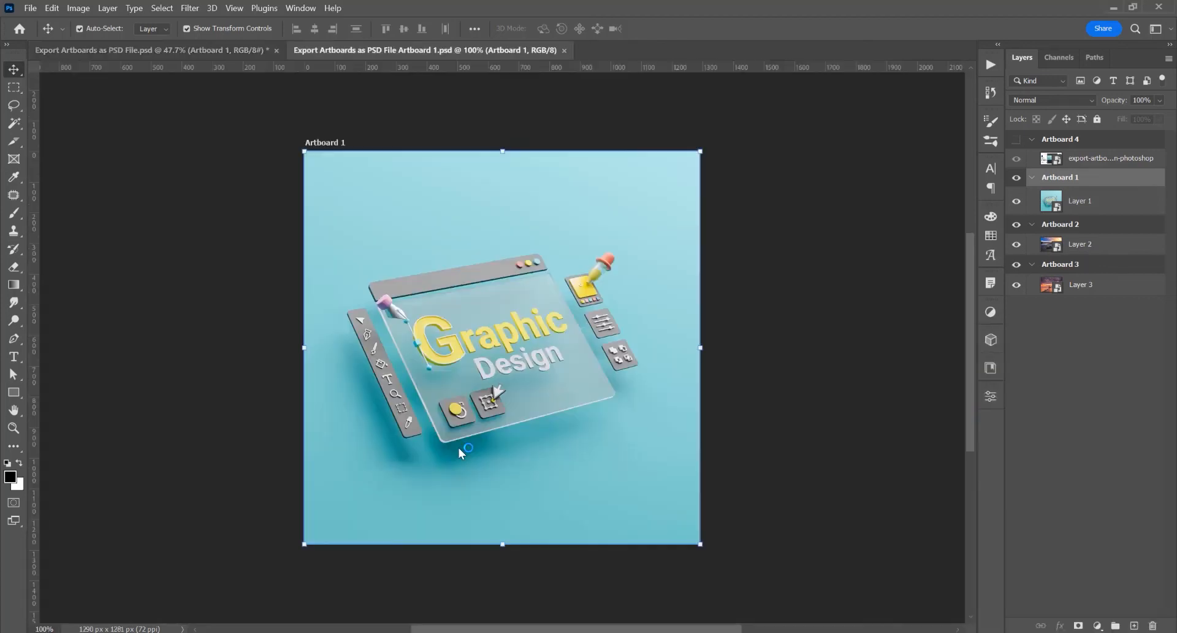